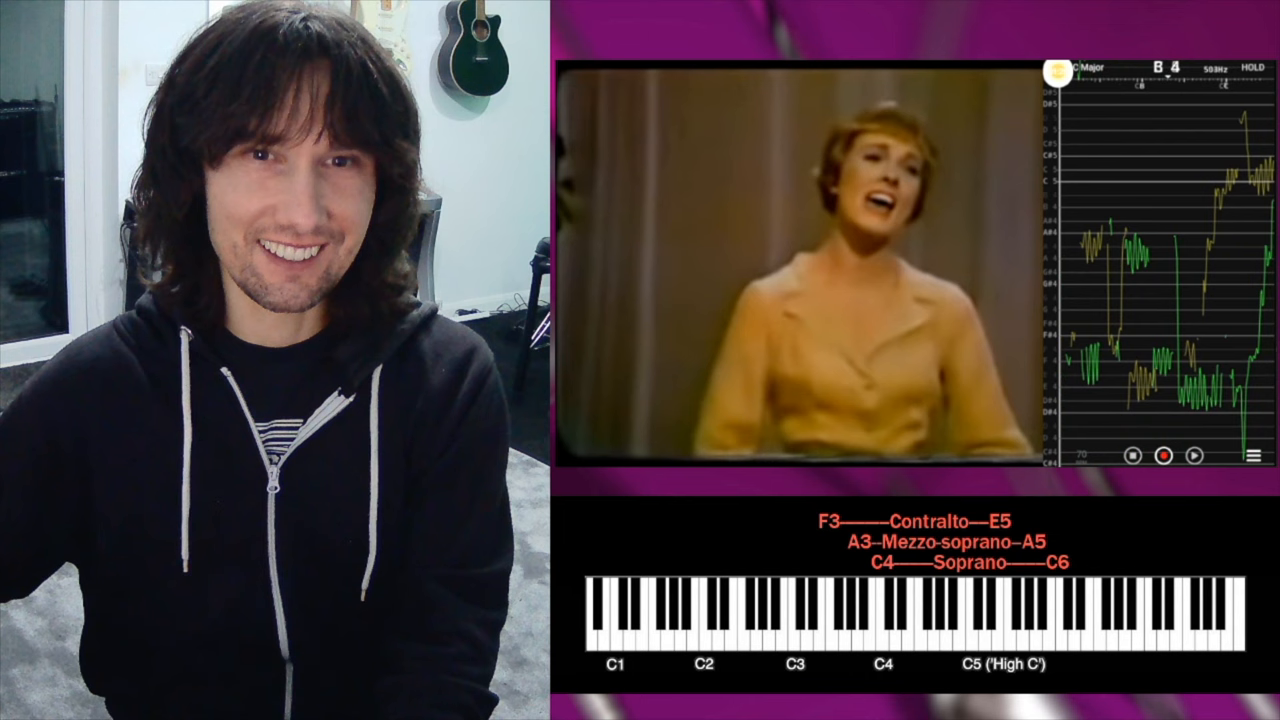
# Play the performance so Vocal Pitch Monitor plots the held note above A#5 and a trace near E5.
pyautogui.click(150, 643)
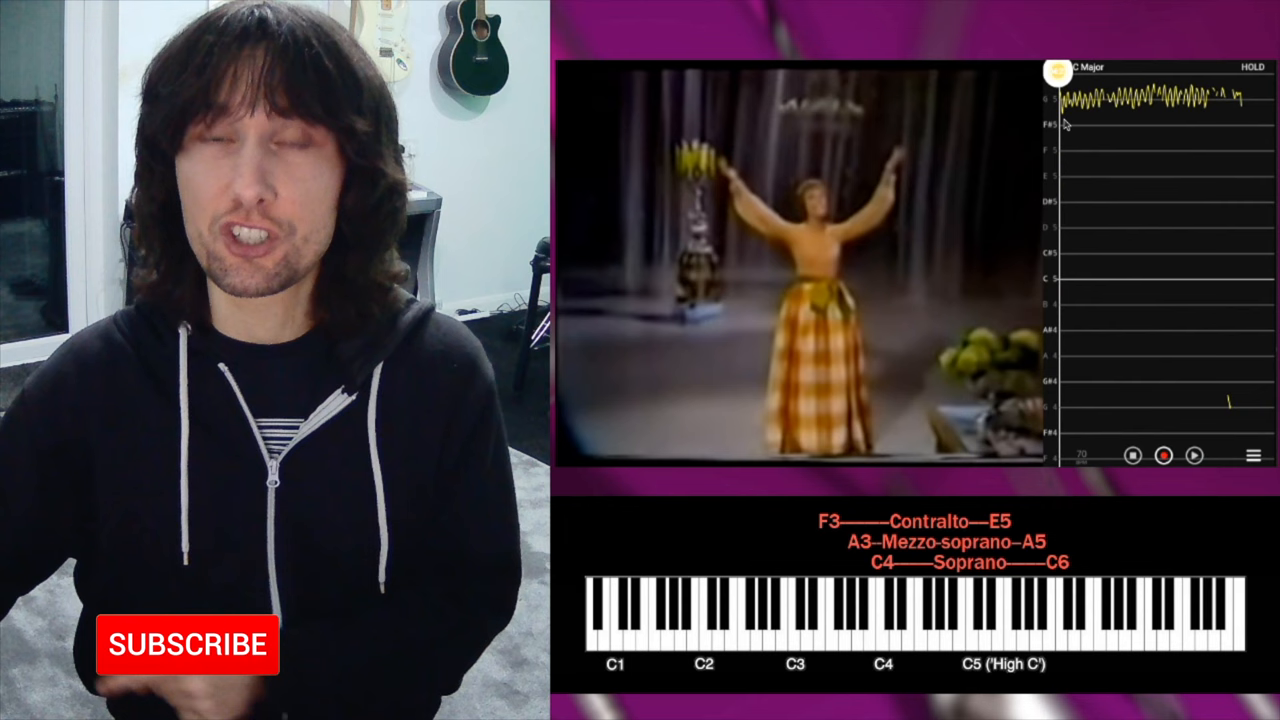
pyautogui.click(186, 644)
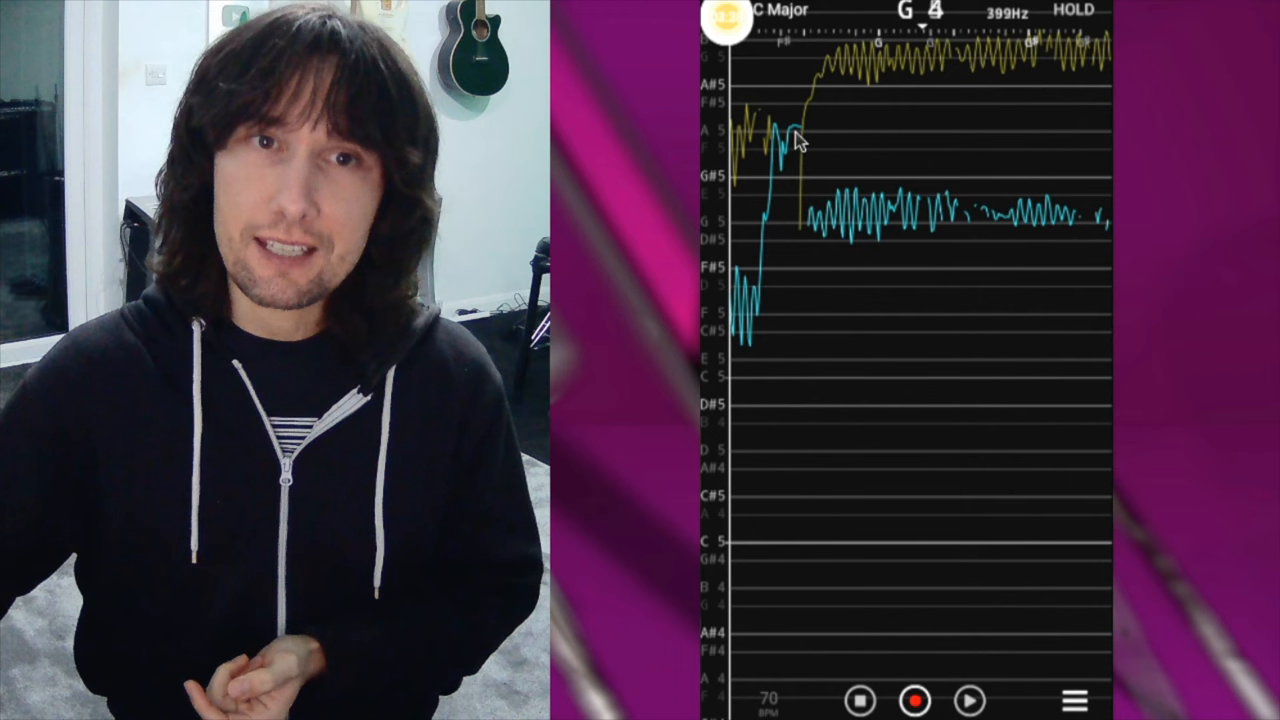
pyautogui.moveTo(1010, 557)
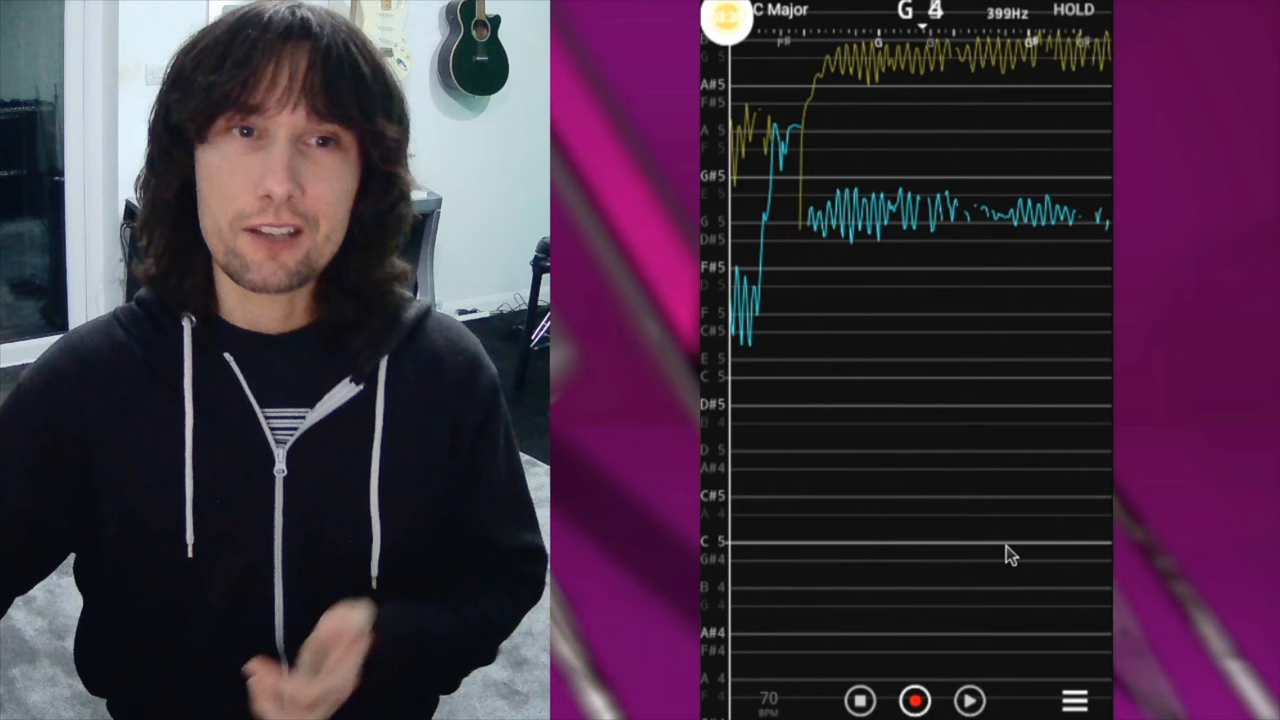